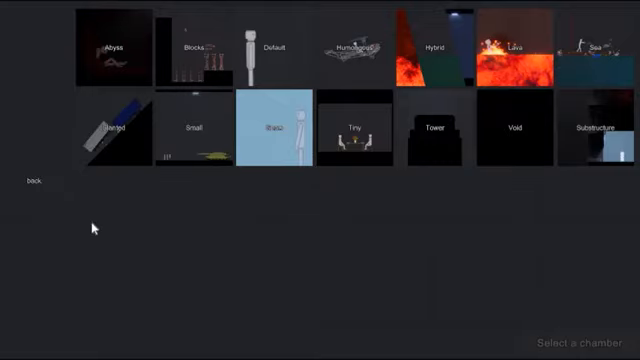
mouse_move(143, 60)
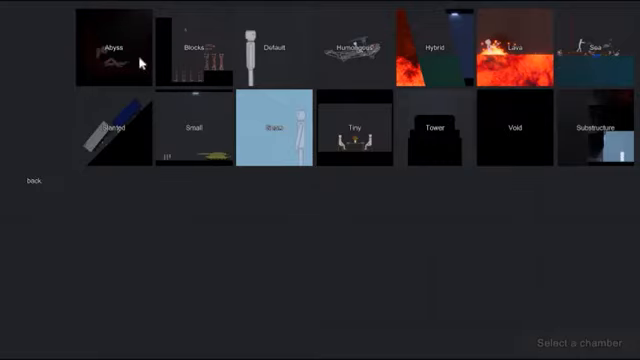
mouse_move(265, 42)
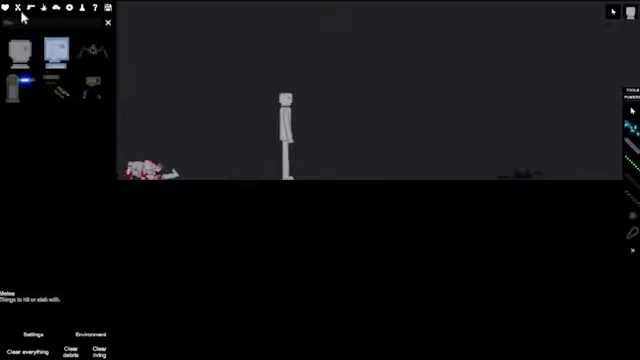
click(40, 22)
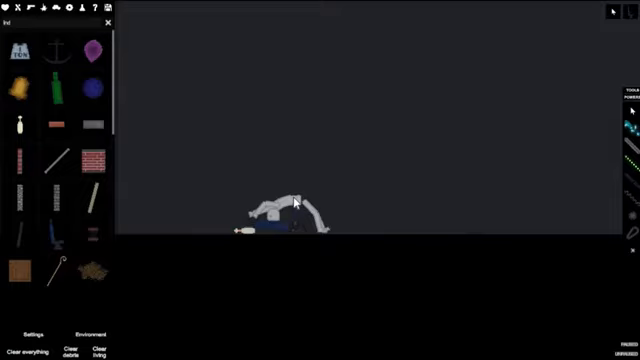
mouse_move(55, 46)
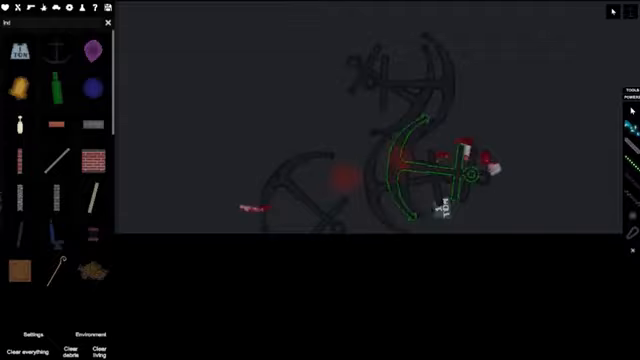
click(30, 349)
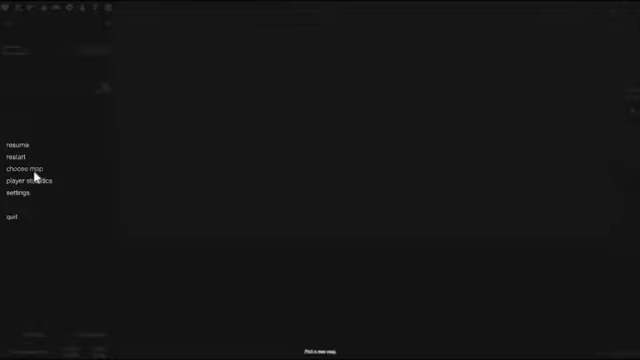
- Open the map list from the pause menu to load a new, smaller chamber
click(31, 169)
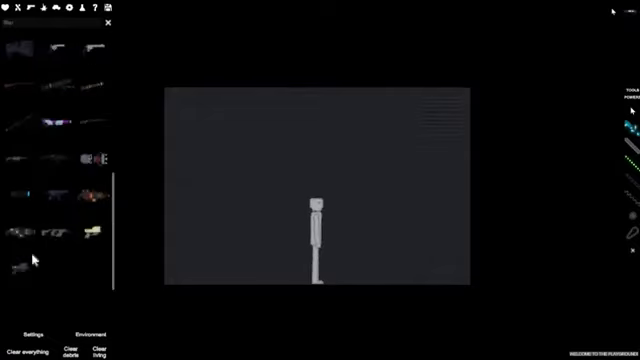
mouse_move(30, 195)
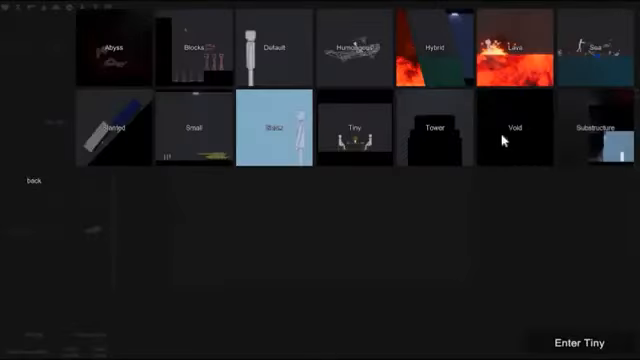
mouse_move(585, 150)
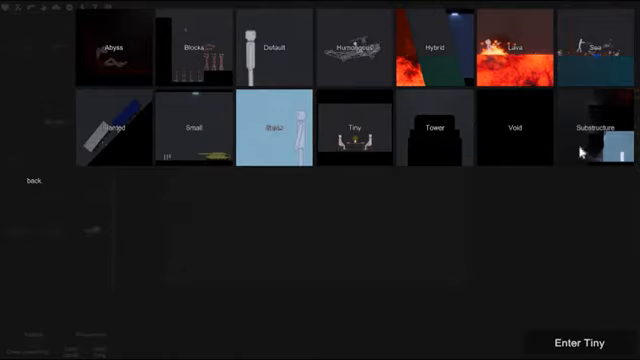
mouse_move(293, 68)
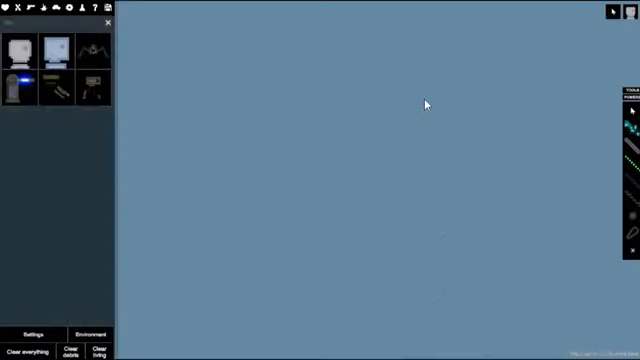
- Pause the game over the pale blue map to bring up the options menu
key(Escape)
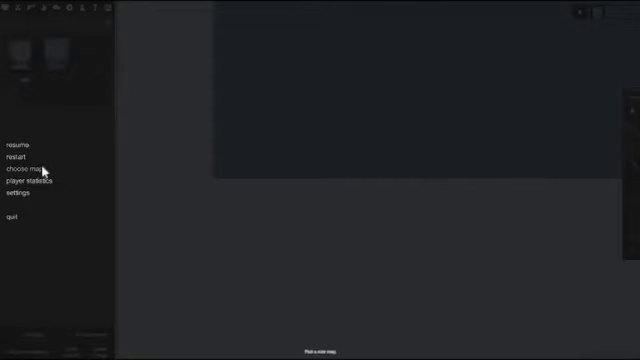
- Choose 'choose map' in the pause menu to show the map grid, including Sea
click(34, 170)
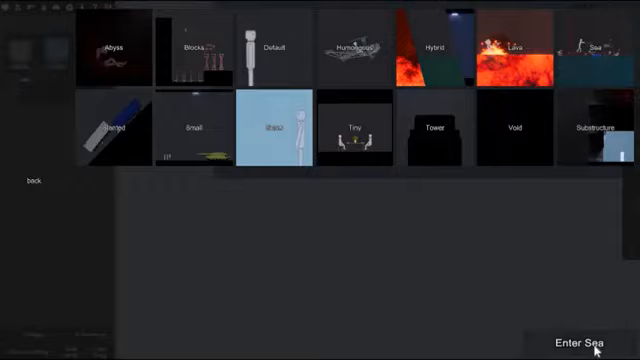
click(579, 344)
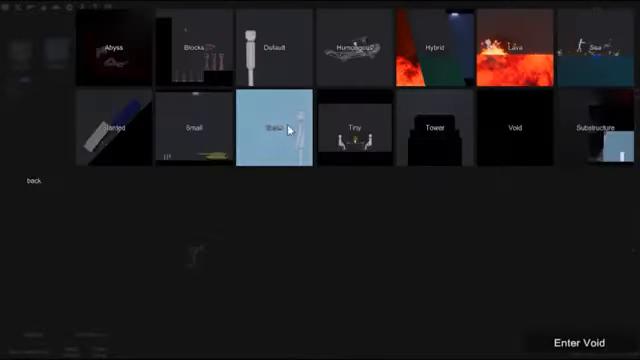
mouse_move(295, 62)
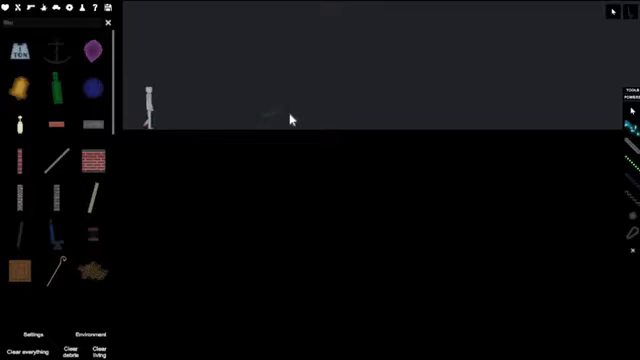
mouse_move(362, 122)
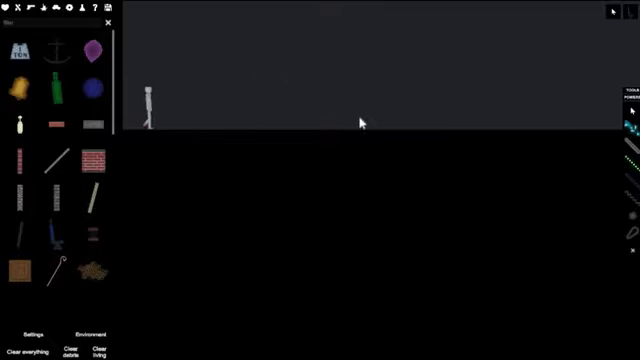
mouse_move(334, 113)
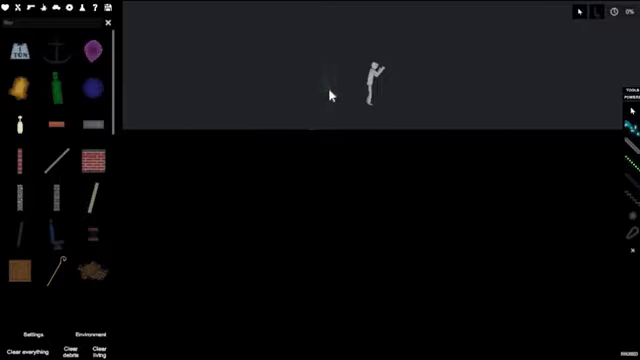
click(331, 92)
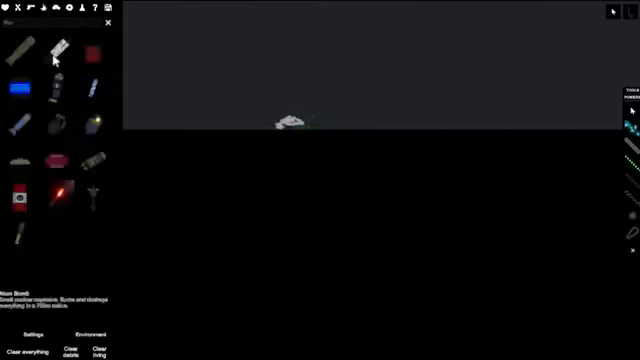
mouse_move(57, 160)
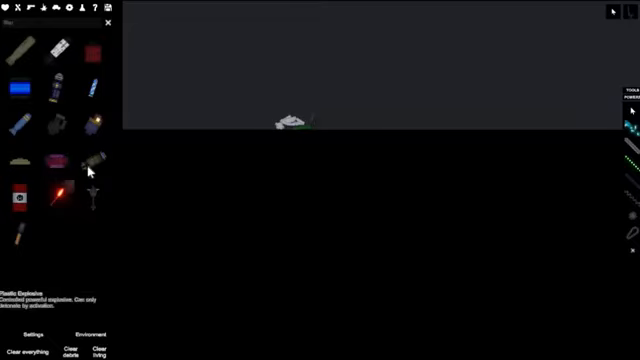
mouse_move(270, 107)
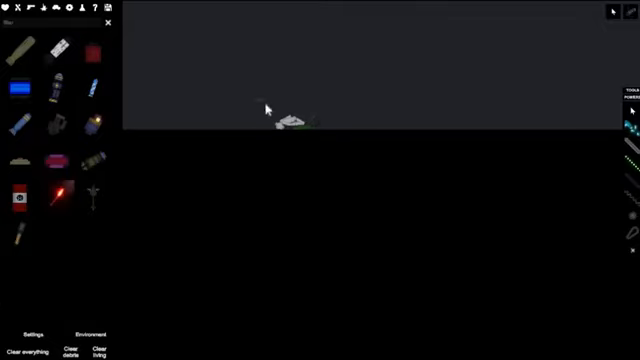
mouse_move(262, 132)
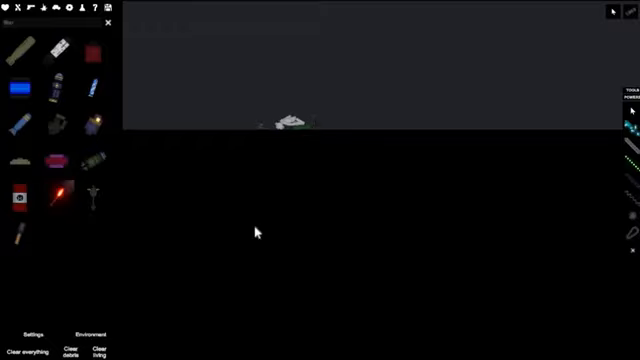
mouse_move(264, 128)
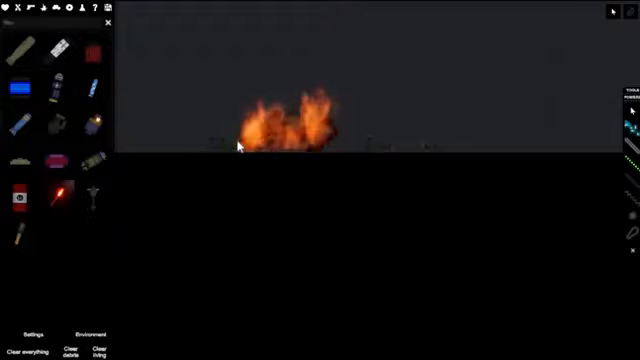
mouse_move(50, 160)
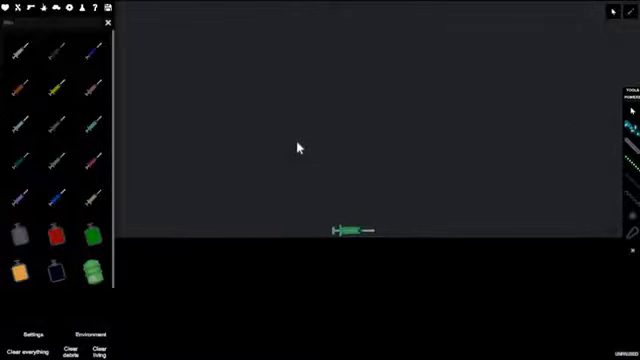
- Drag the green syringe down onto the arena floor
drag(355, 230, 320, 215)
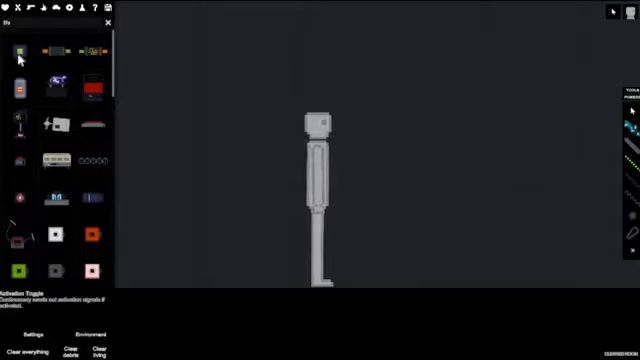
- Scroll the spawn list down toward machinery parts like the Activation Toggle
scroll(down, 3)
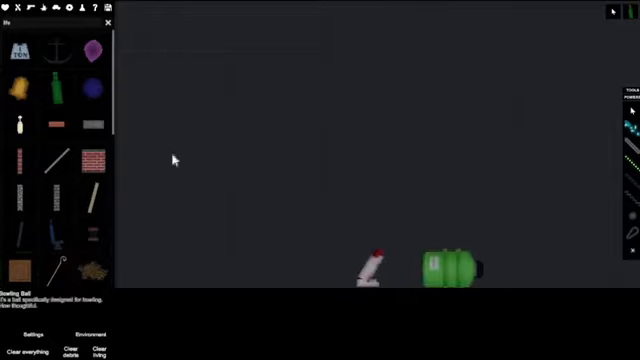
mouse_move(358, 175)
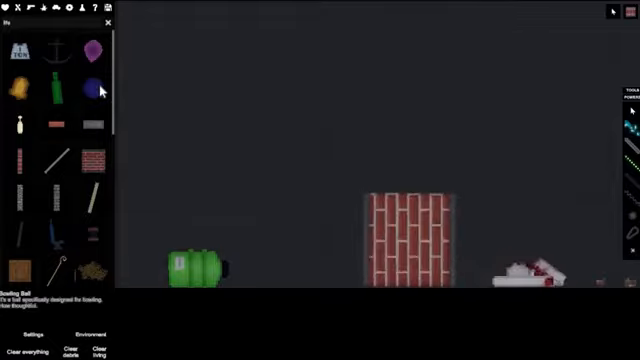
- Pick items from the Misc category list, such as the brick wall and wooden planks
click(29, 348)
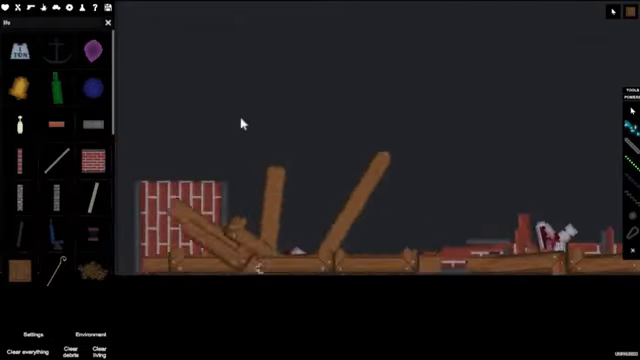
click(30, 335)
text(kni)
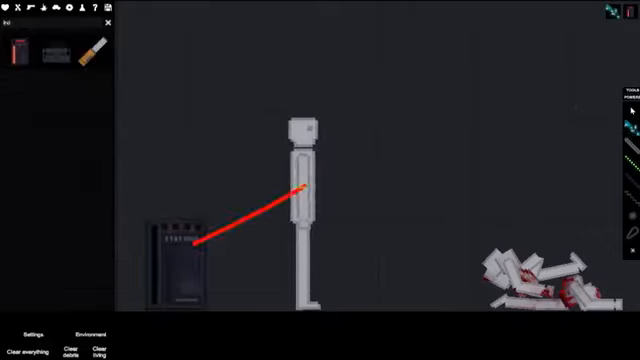
- Fasten the wire's other end to the generator, linking it to the ragdoll's torso
click(178, 245)
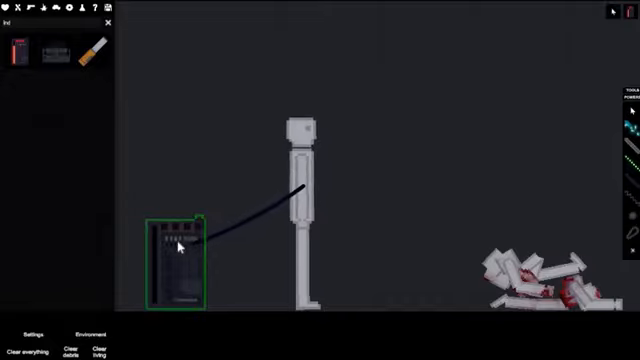